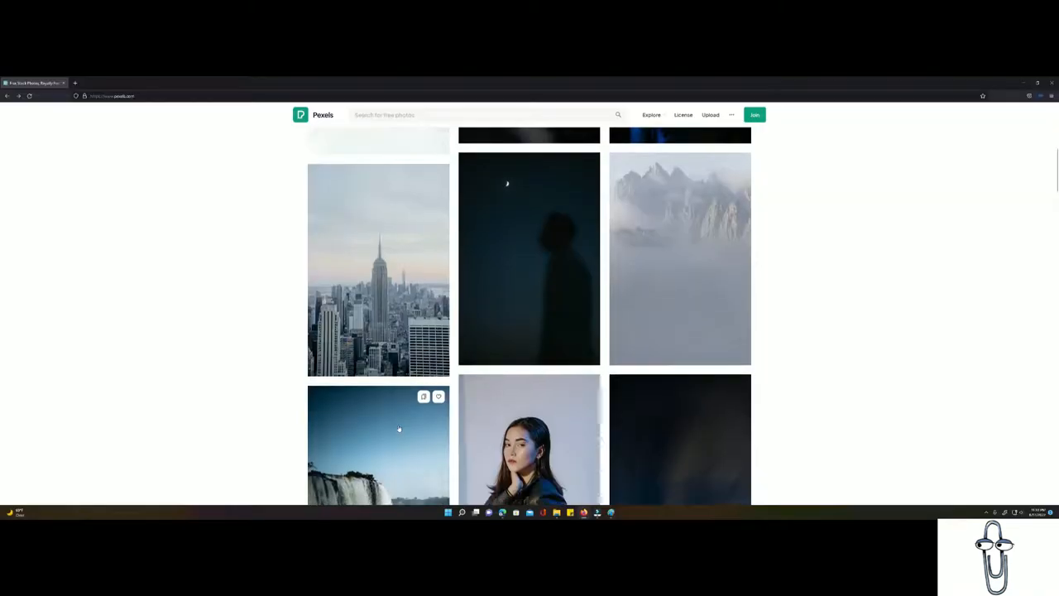
# - Switch from the Pexels gallery to the Artbreeder portrait page
pyautogui.click(377, 445)
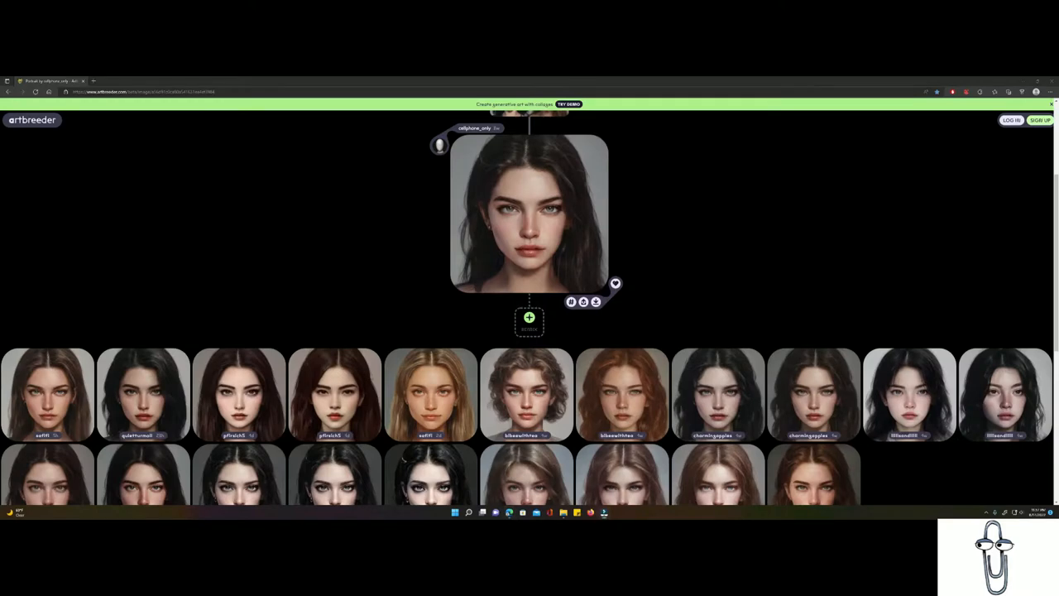
# - Dismiss the Sign Up form and the Create tools list to land on the Browse gallery
pyautogui.click(1039, 119)
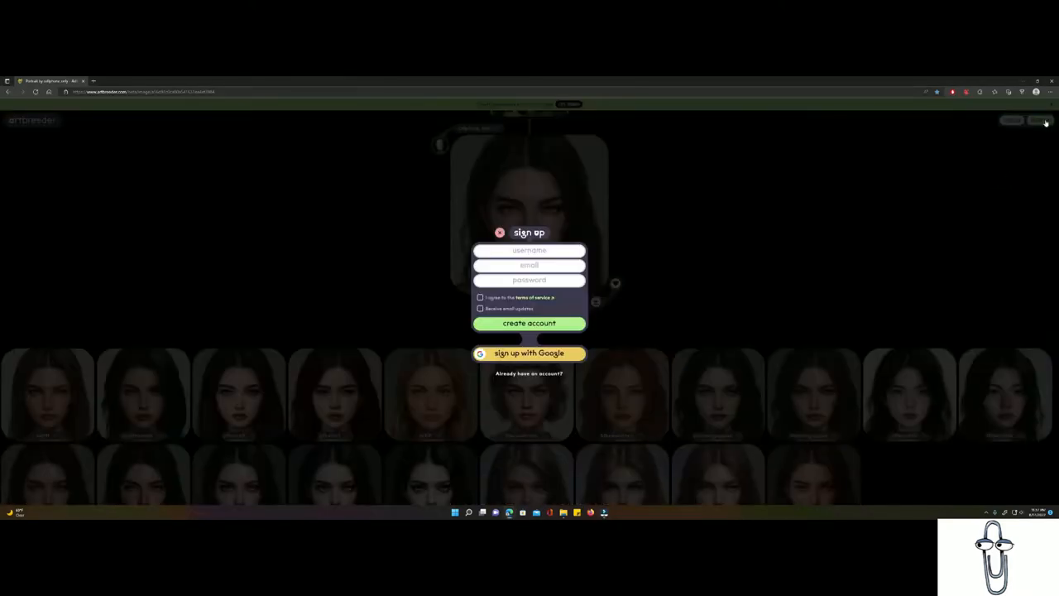
pyautogui.click(499, 232)
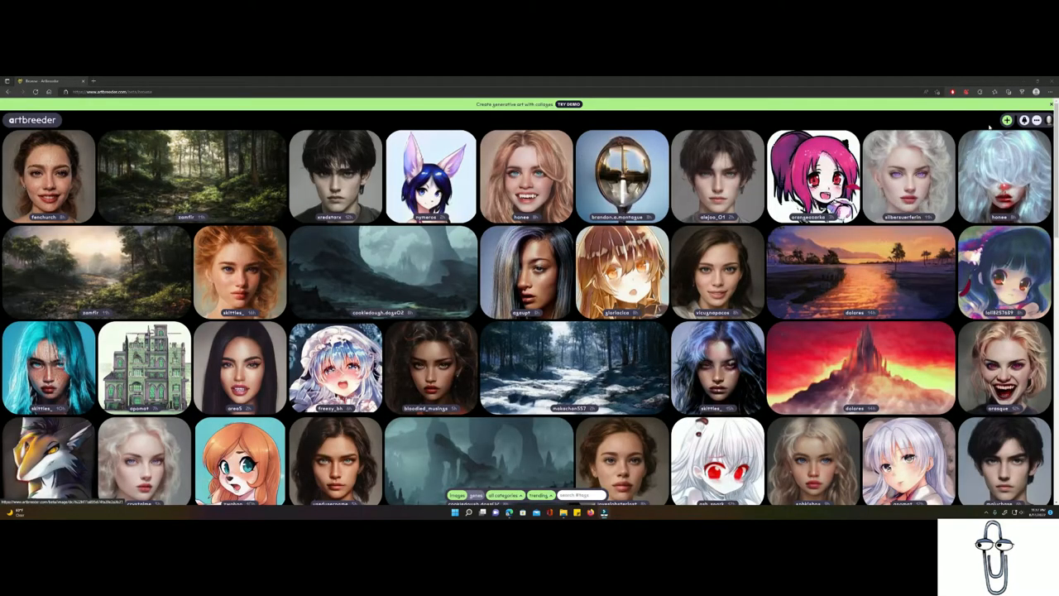
pyautogui.click(1006, 119)
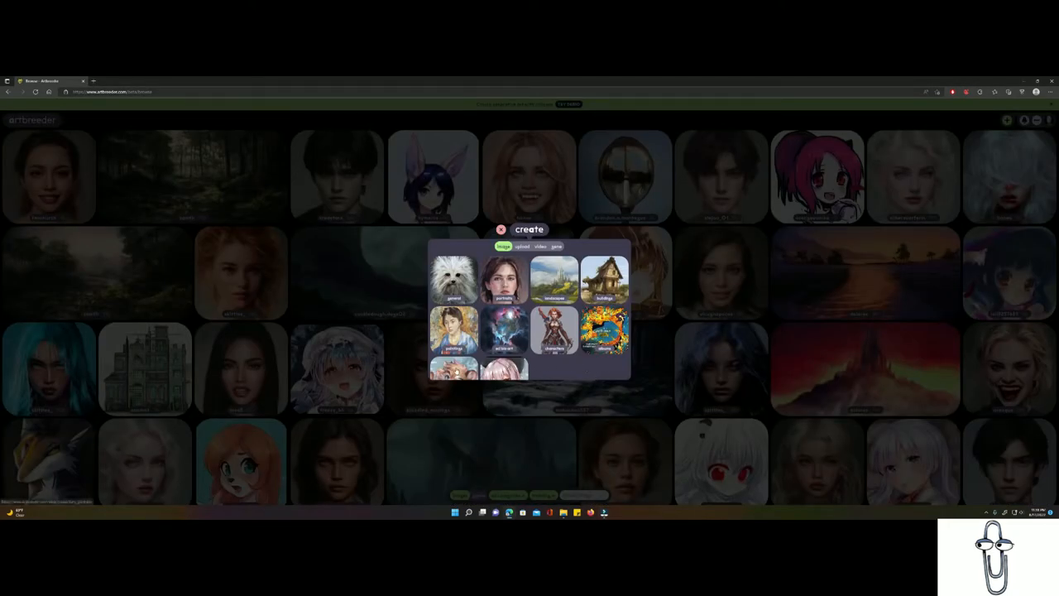
pyautogui.click(504, 278)
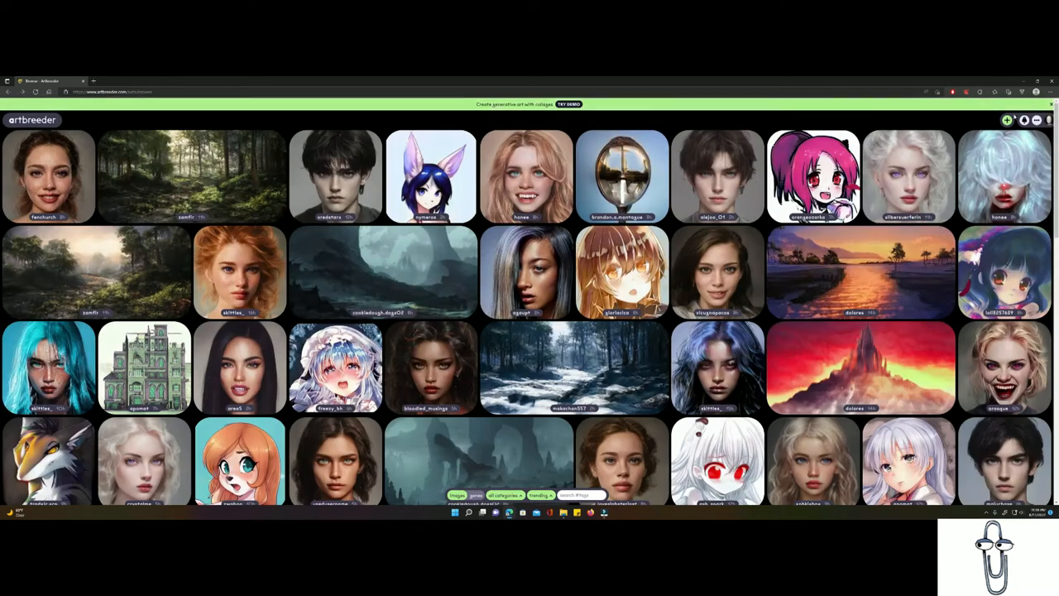
# - From the Create menu choose Upload to show the upload panel
pyautogui.click(1008, 119)
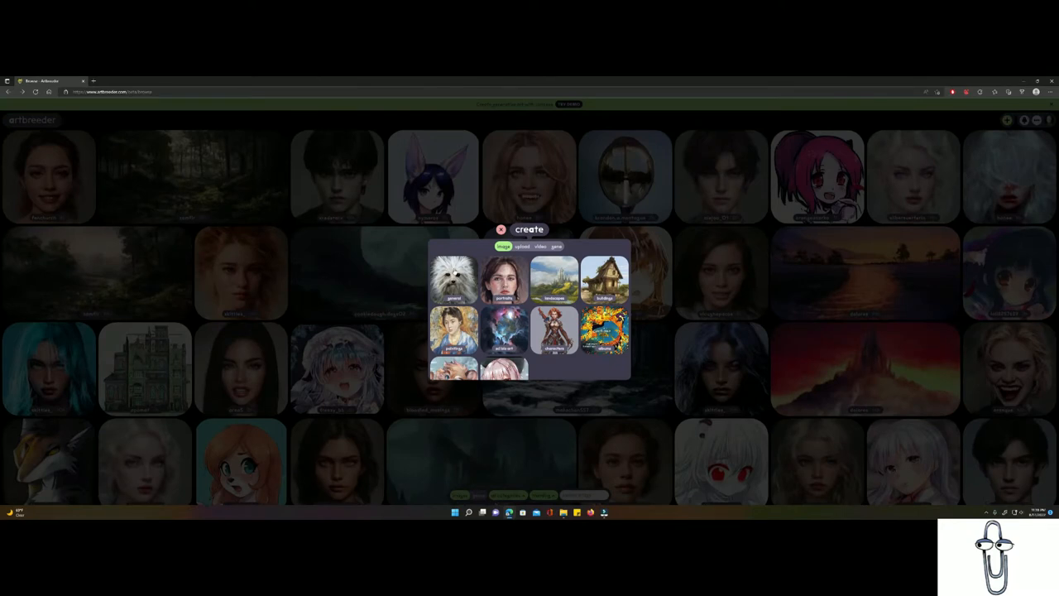
pyautogui.click(503, 278)
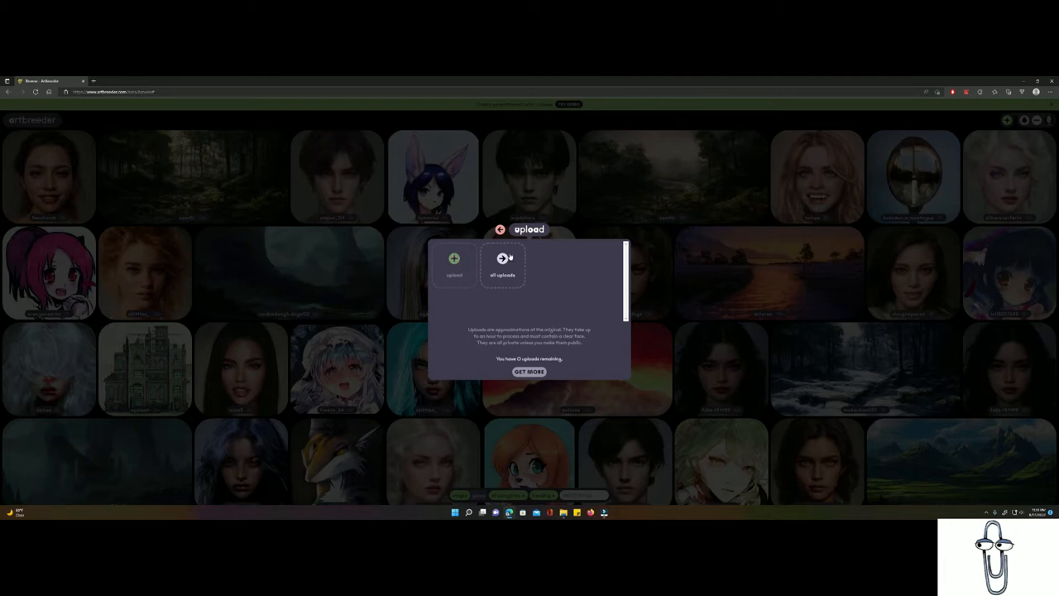
# - Via Get More, scroll through the Go Pro pricing plans
pyautogui.click(530, 371)
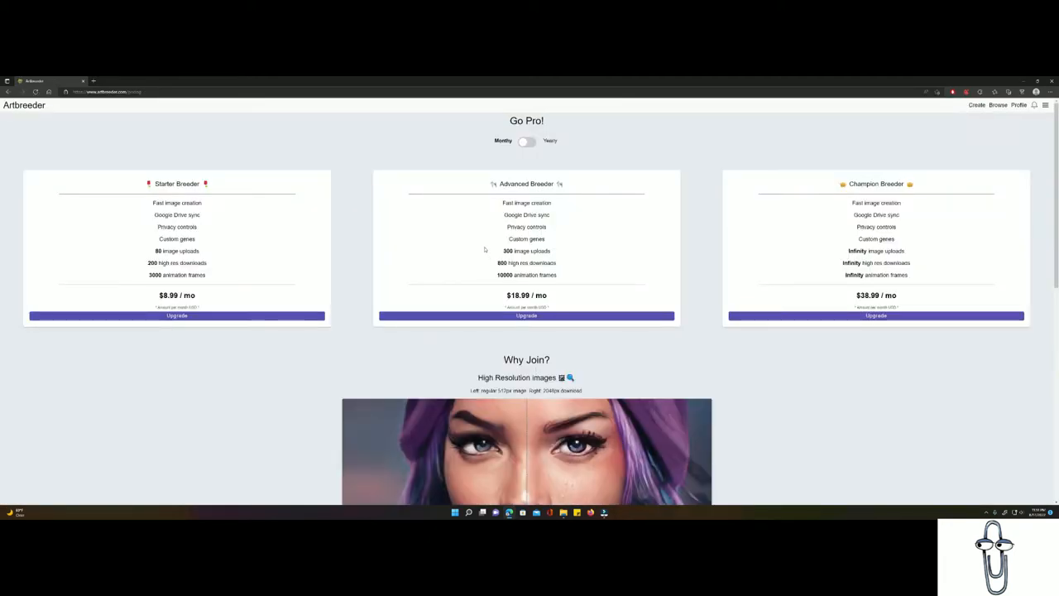
pyautogui.moveTo(207, 221)
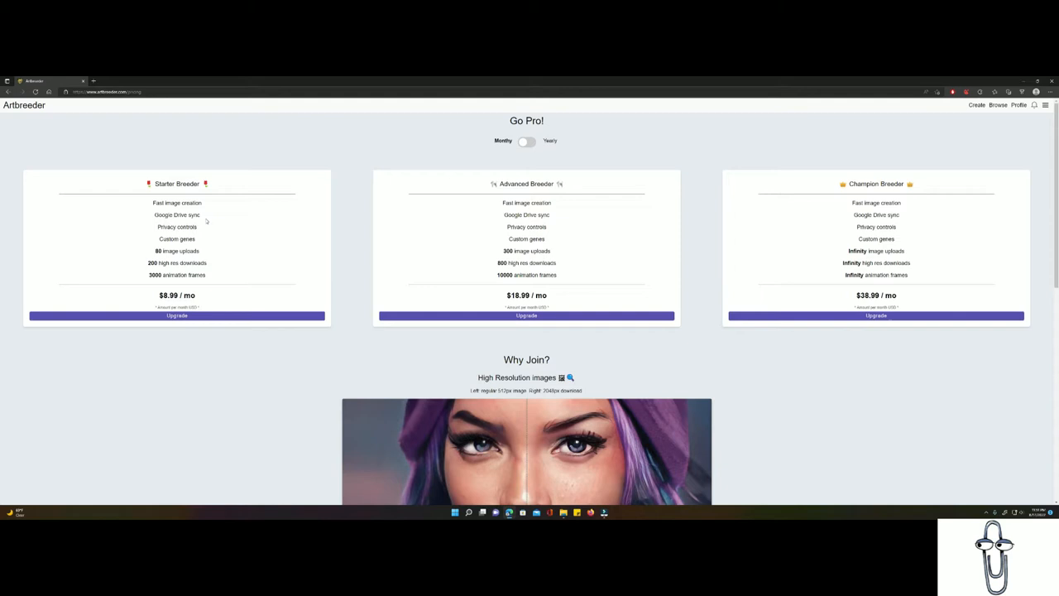
pyautogui.scroll(-3)
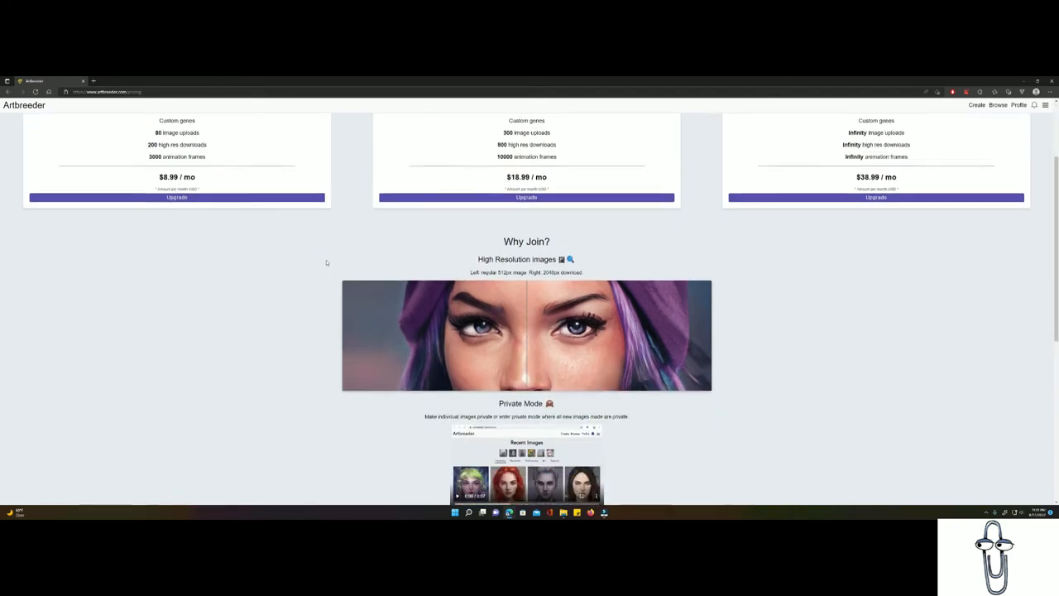
pyautogui.scroll(-3)
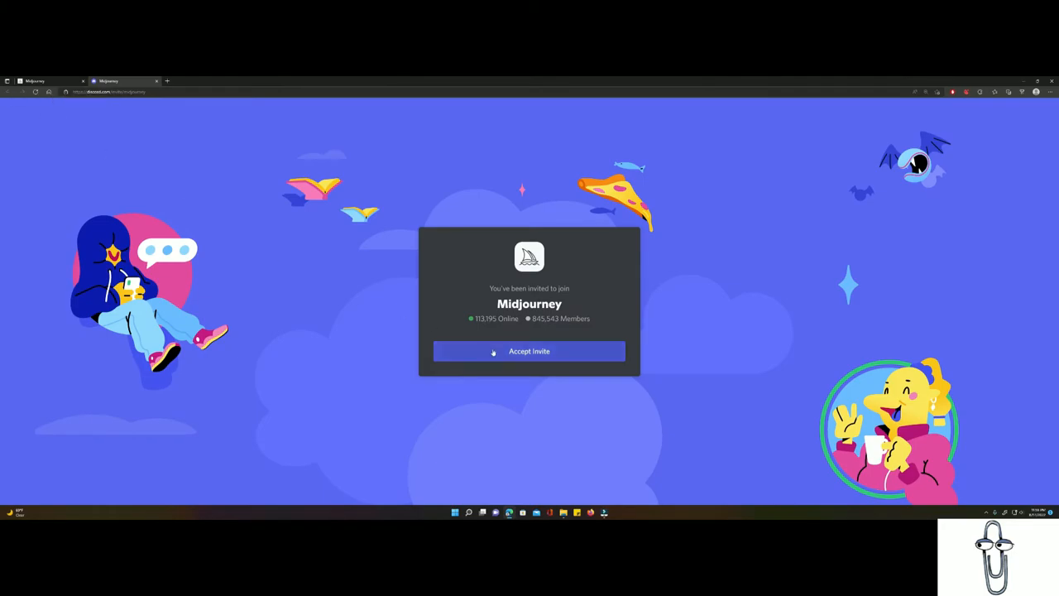
# - Accept the Midjourney Discord invite and reach the Midjourney home gallery
pyautogui.click(529, 351)
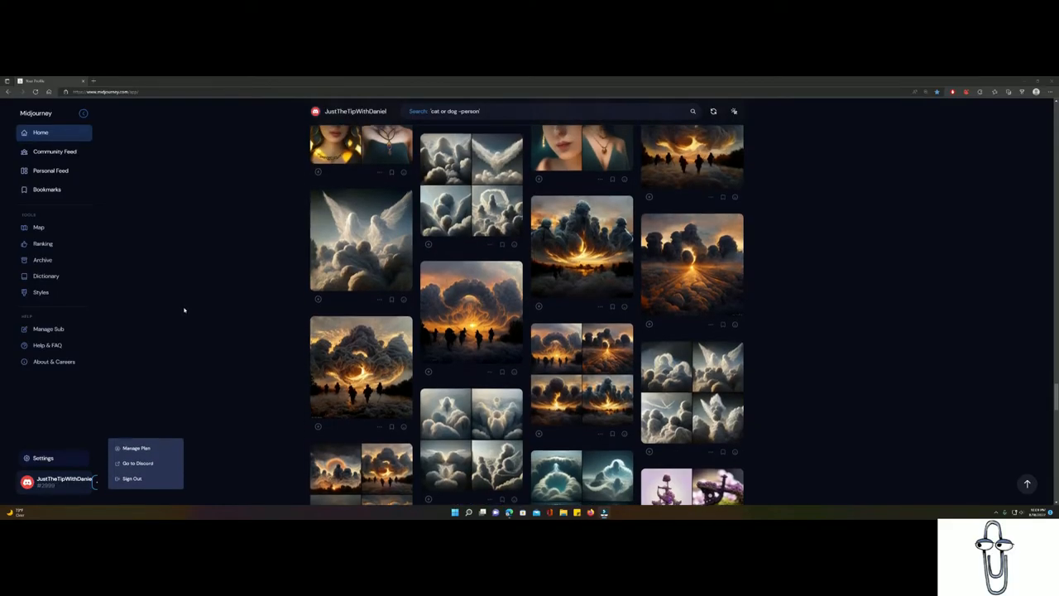
# - Scroll the feed and go to the purple ship anchor image's Discord conversation
pyautogui.scroll(-3)
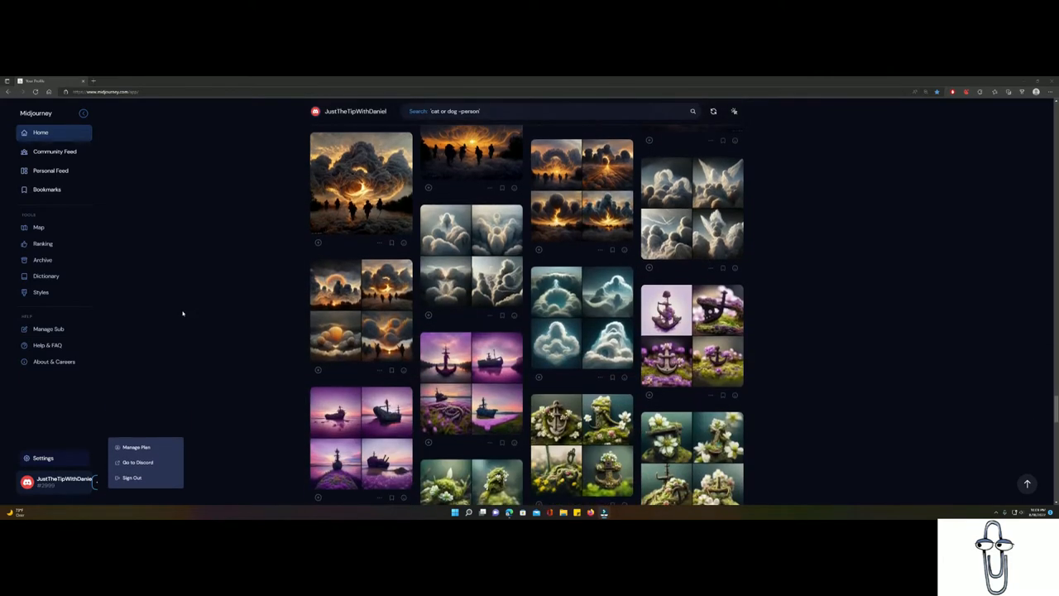
pyautogui.scroll(-3)
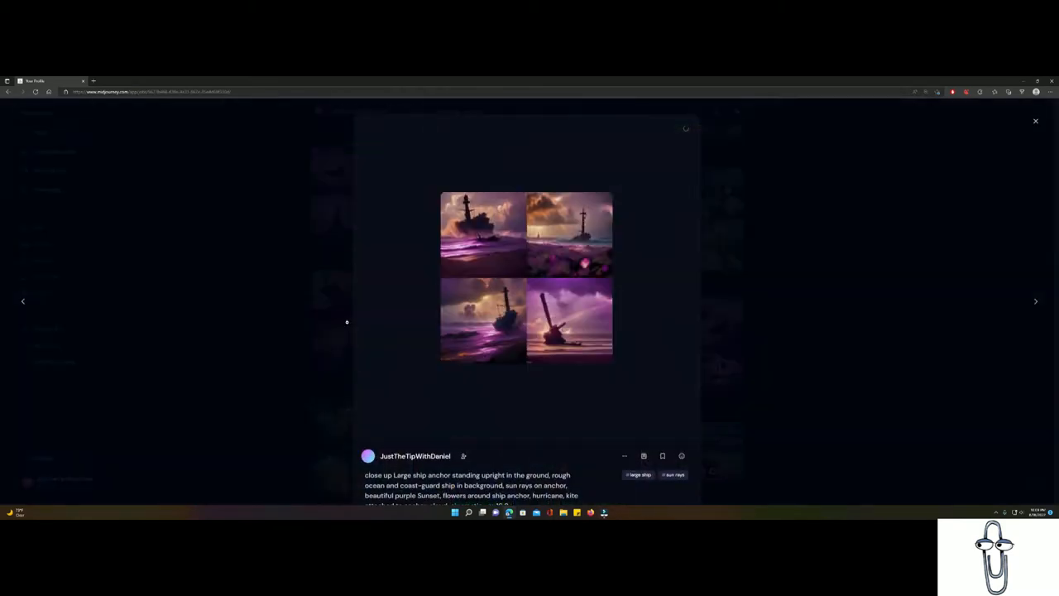
pyautogui.click(625, 455)
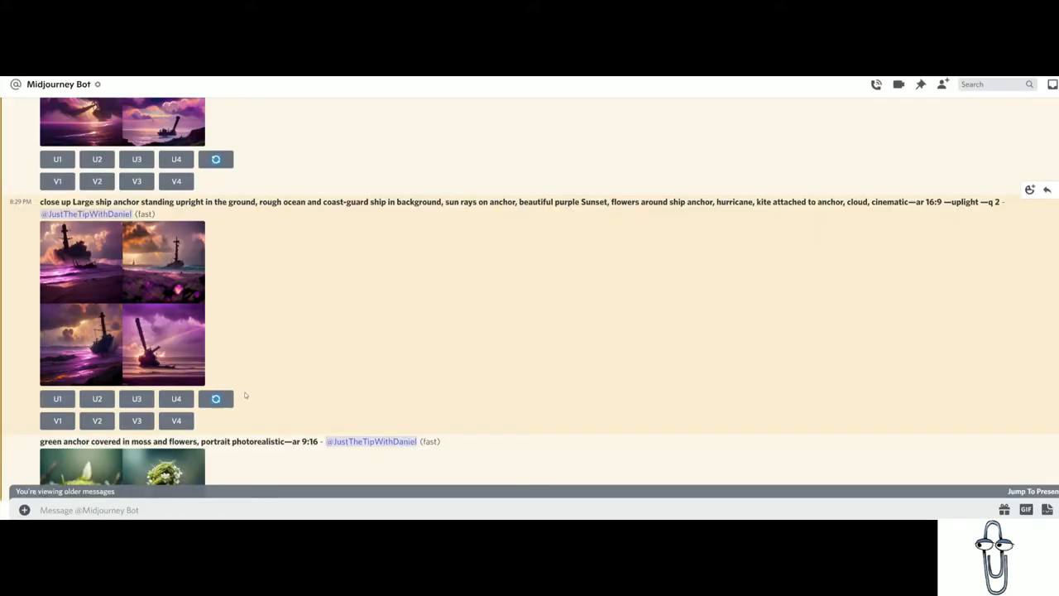
# - Send /imagine prompt 'a mushroom with googly eyes staring intensely' to the Midjourney bot
pyautogui.scroll(-3)
pyautogui.write('/imagine prompt a mushrom')
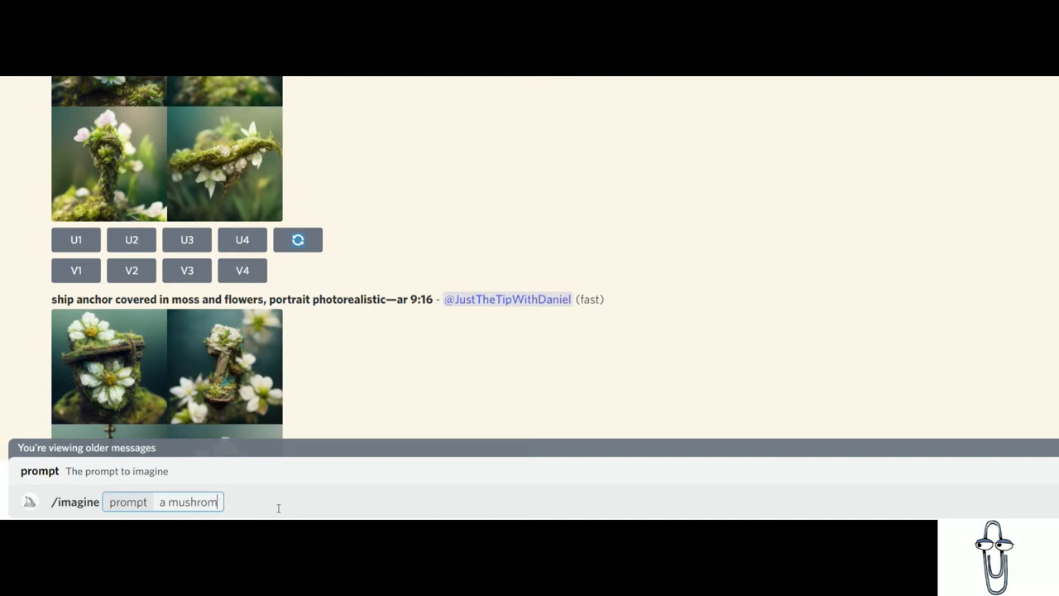
pyautogui.write('with googly')
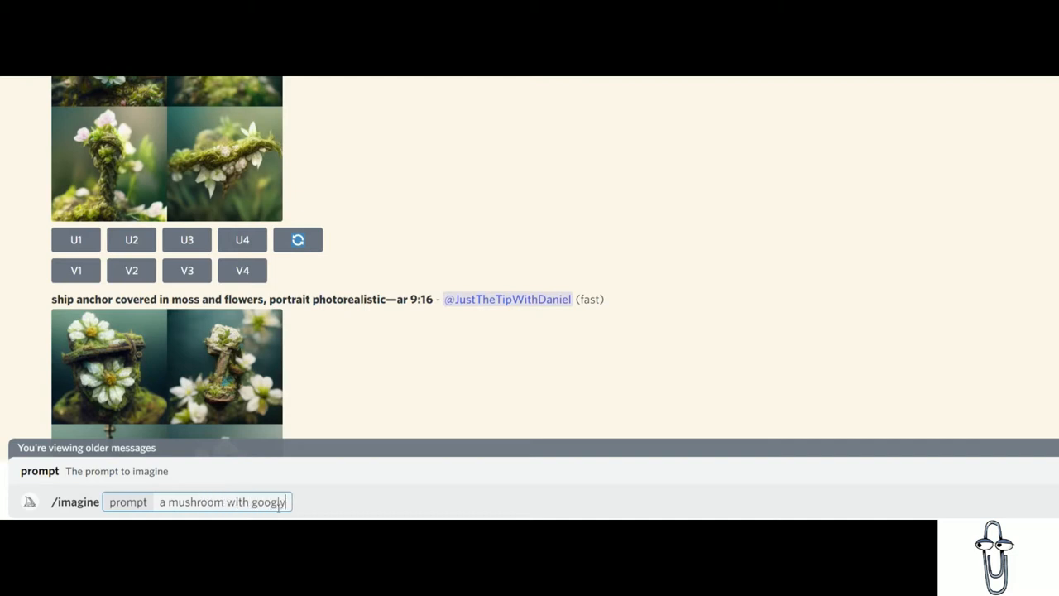
pyautogui.write('eyes staring')
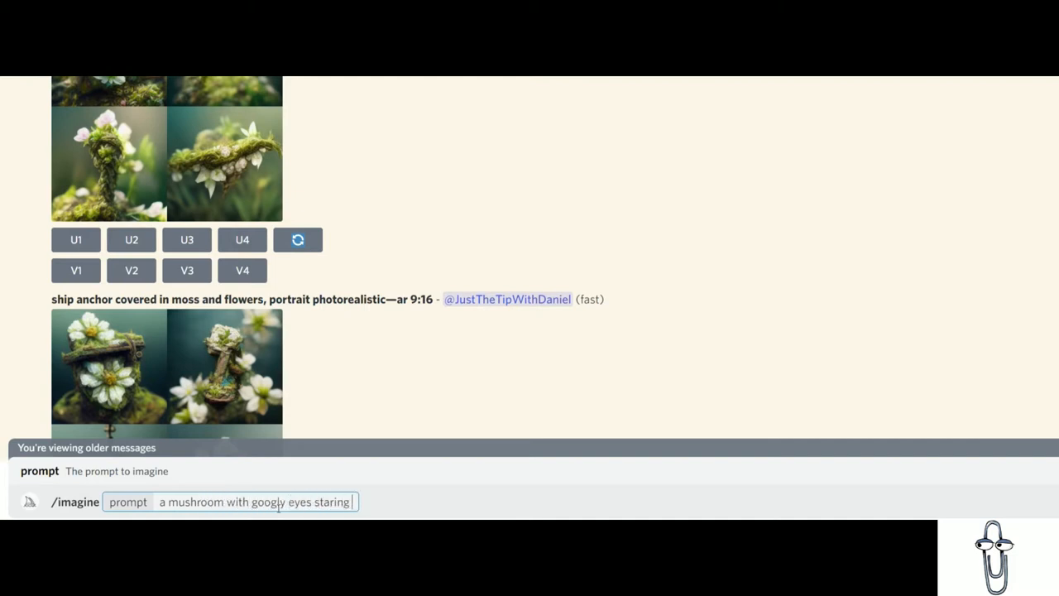
pyautogui.write('intensely')
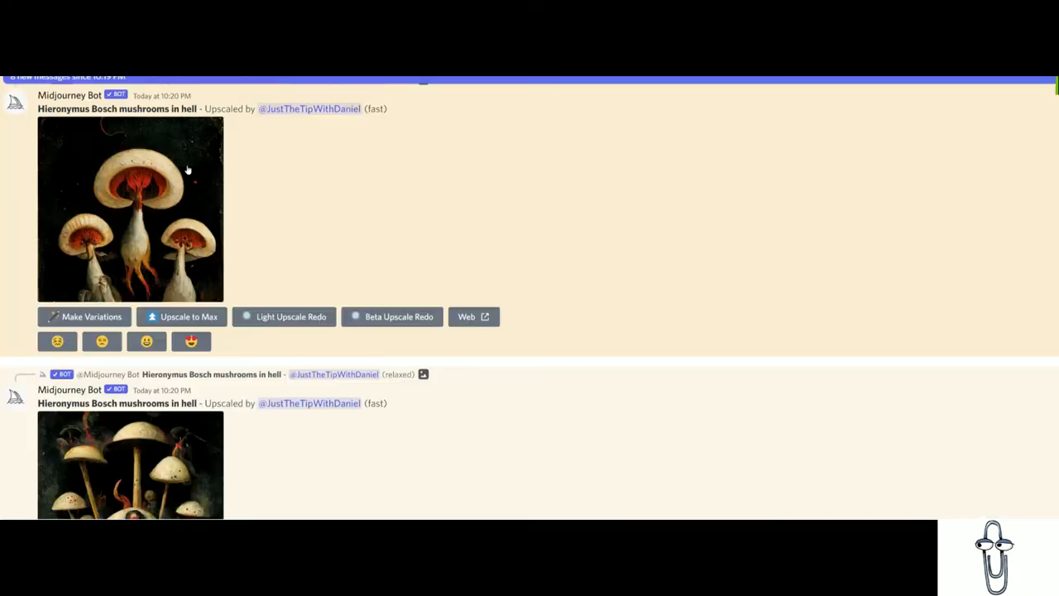
# - View the upscaled Hieronymus Bosch mushrooms in hell images in the bot channel
pyautogui.scroll(-3)
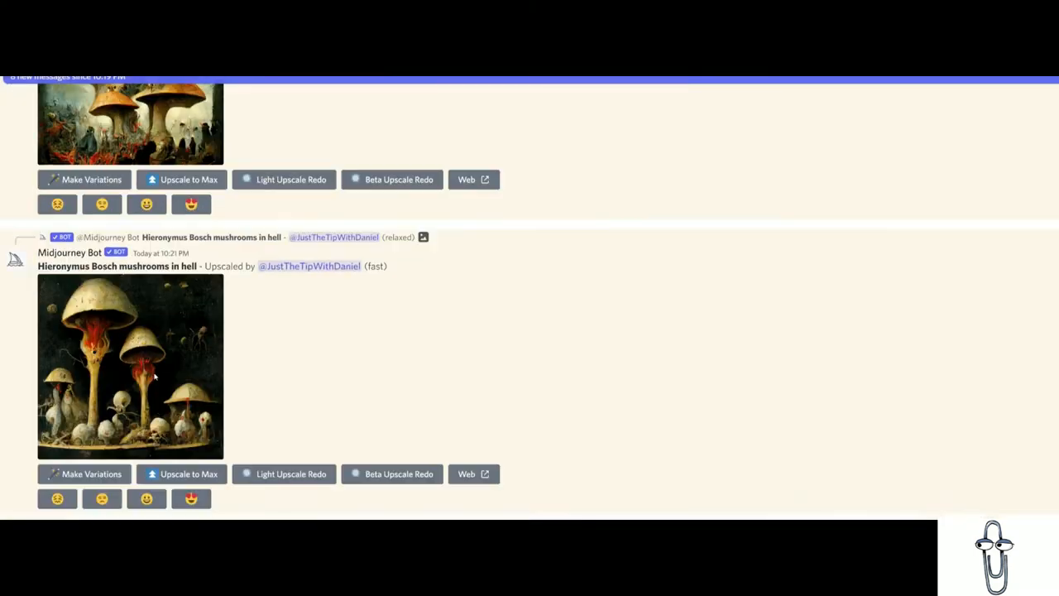
pyautogui.click(130, 368)
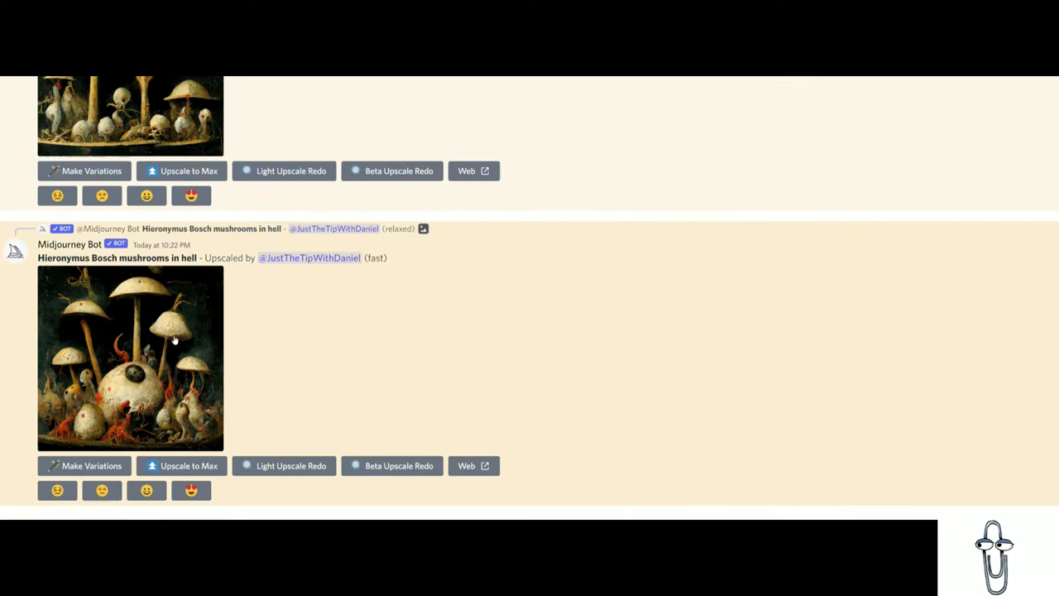
pyautogui.click(129, 357)
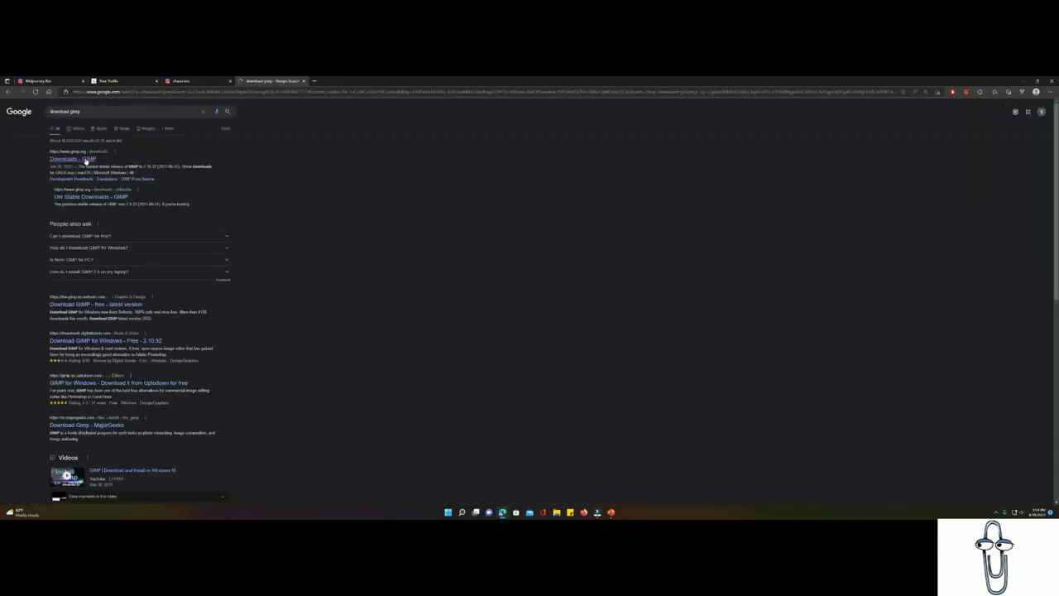
# - Follow the 'Downloads – GIMP' search result to the official downloads page
pyautogui.click(72, 159)
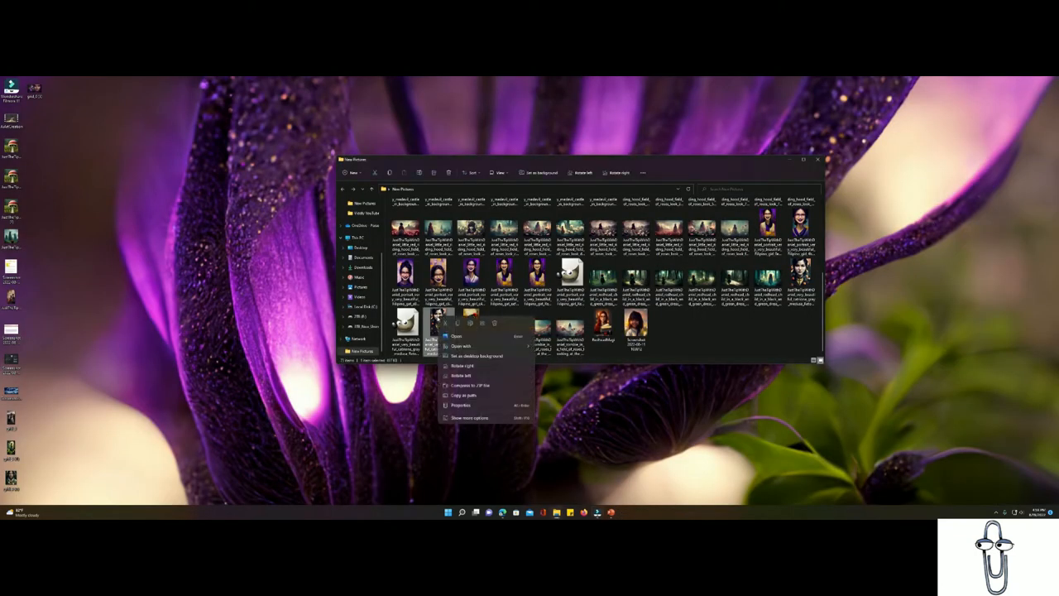
# - Open the downloaded woman-with-flowers portrait in GIMP via Open with
pyautogui.click(461, 346)
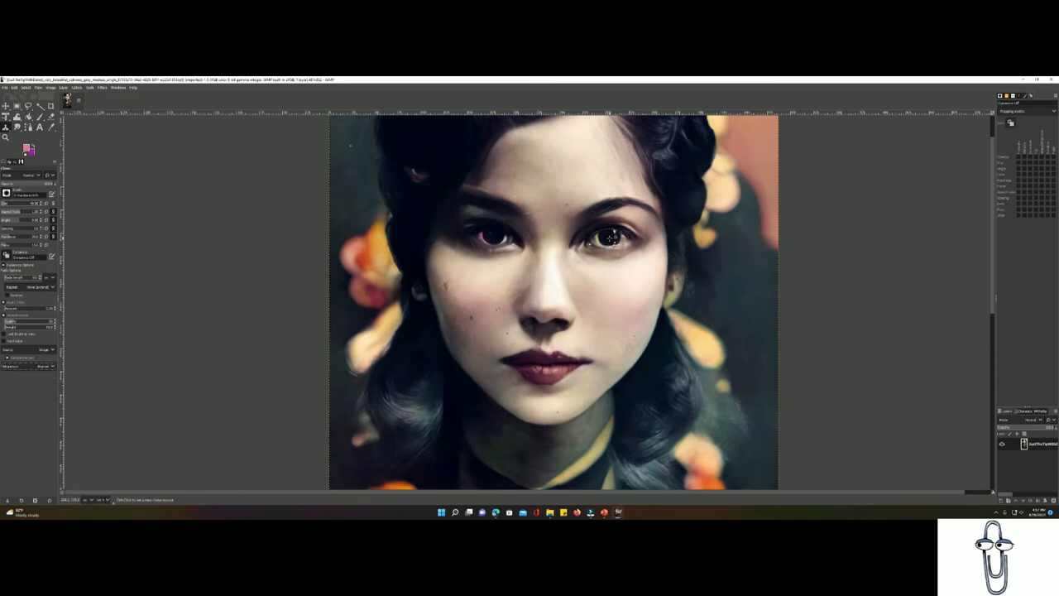
# - Switch to the tall portrait image showing the woman's shoulders and yellow collar
pyautogui.click(493, 238)
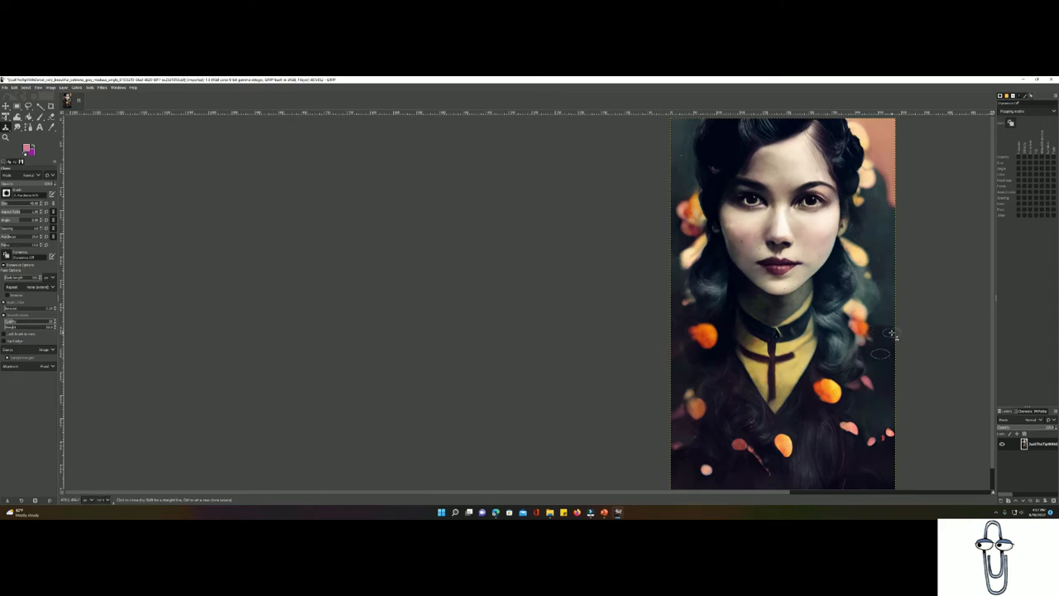
pyautogui.moveTo(930, 365)
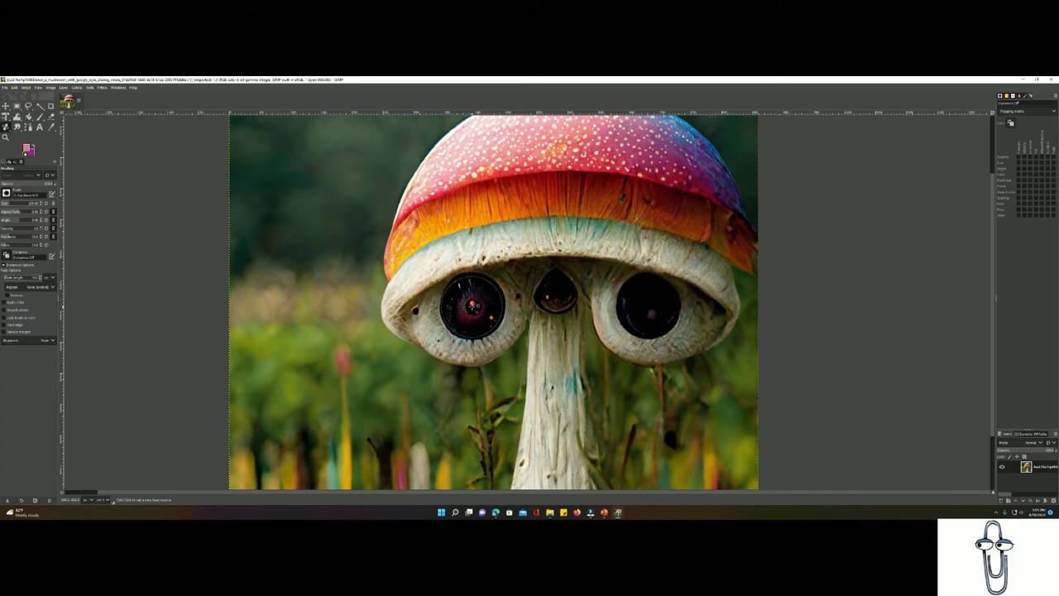
# - Heal the two blemishes on the woman's cheek beside her fingertip
pyautogui.click(648, 309)
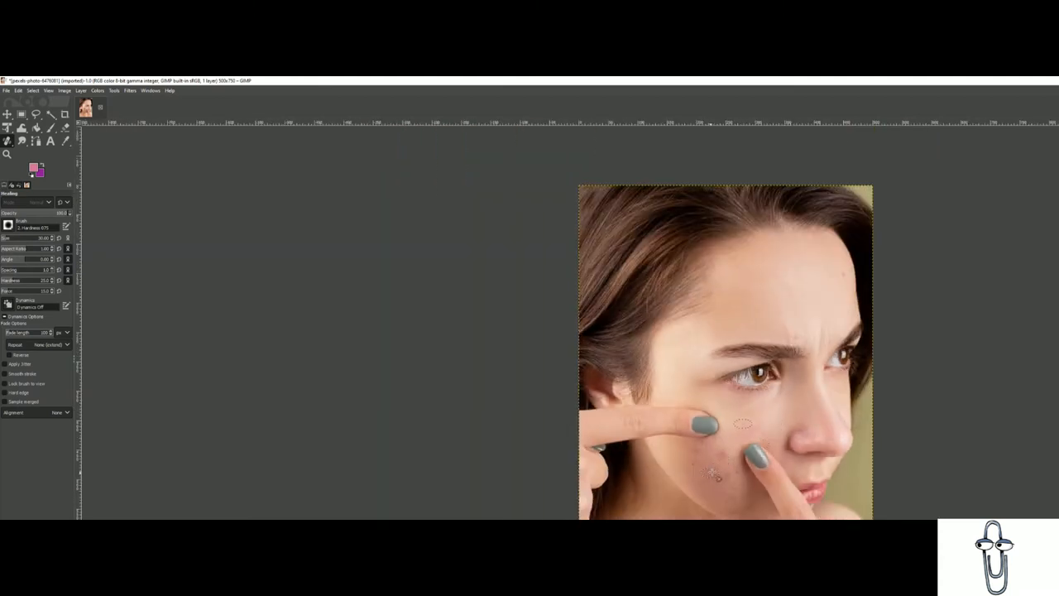
pyautogui.click(713, 474)
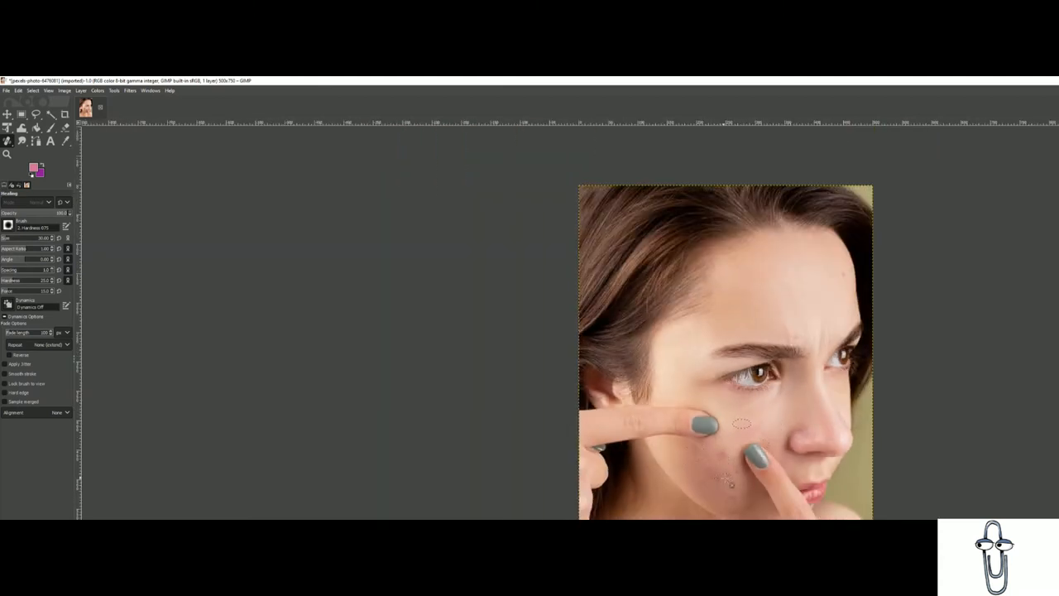
pyautogui.click(728, 460)
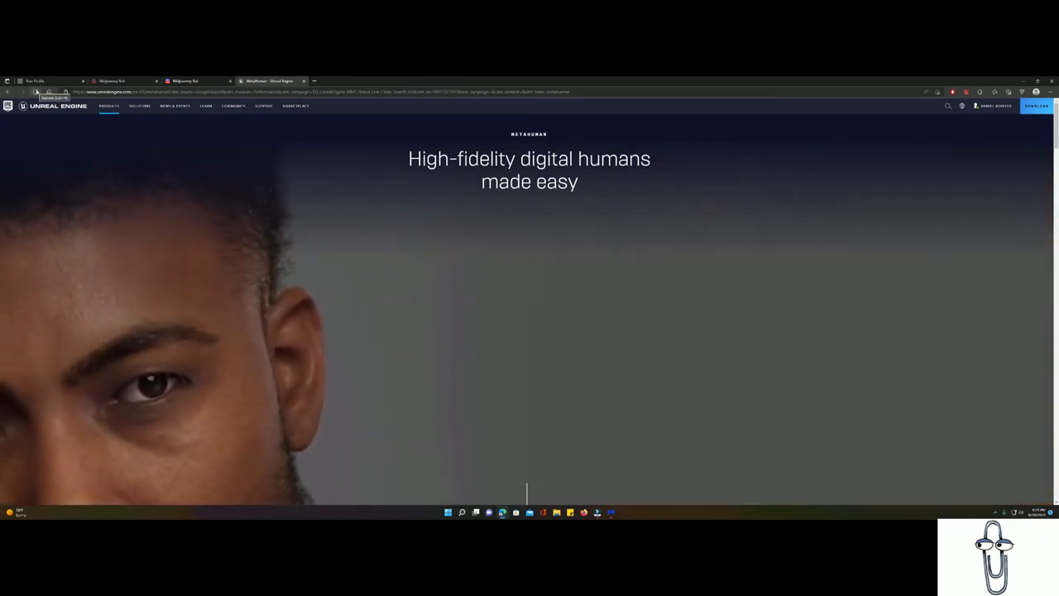
# - Follow the Launch MetaHuman Creator link to the Select a Version page
pyautogui.click(109, 106)
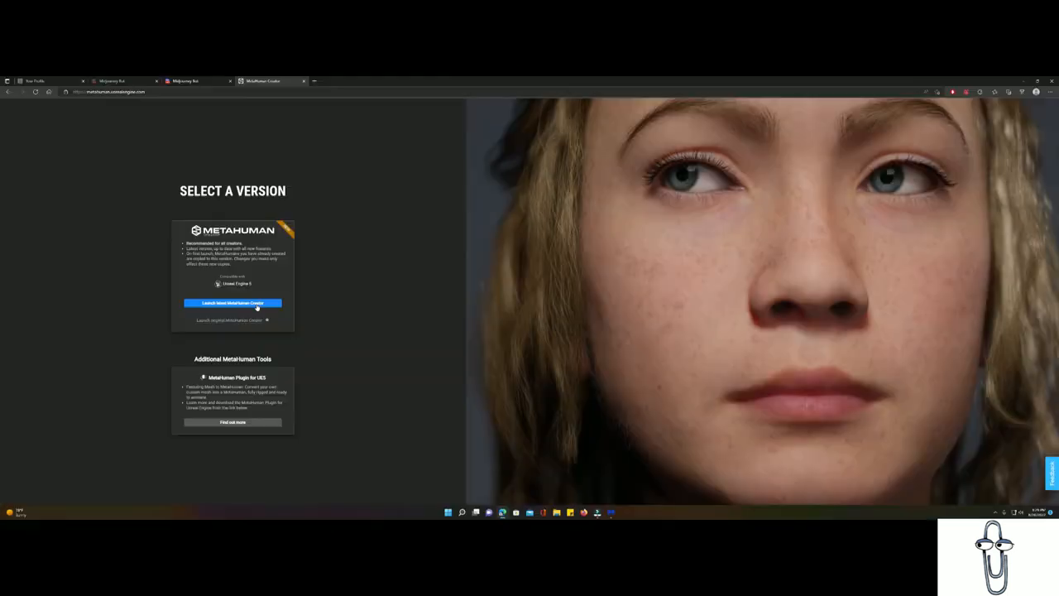
# - Launch the browser MetaHuman Creator and fill in the early access sign-up form
pyautogui.click(232, 303)
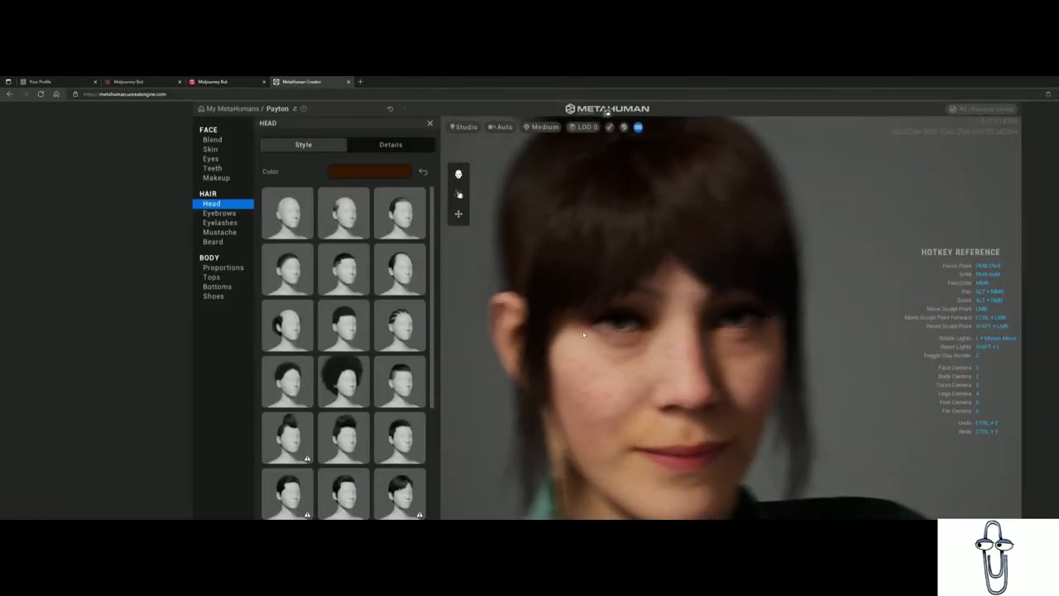
pyautogui.click(212, 139)
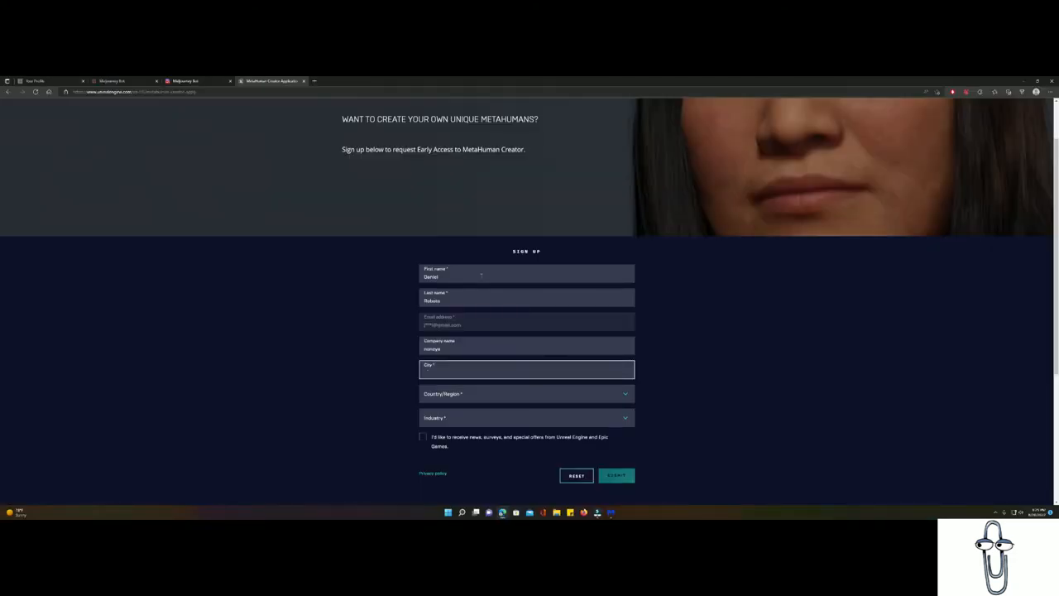
pyautogui.click(615, 475)
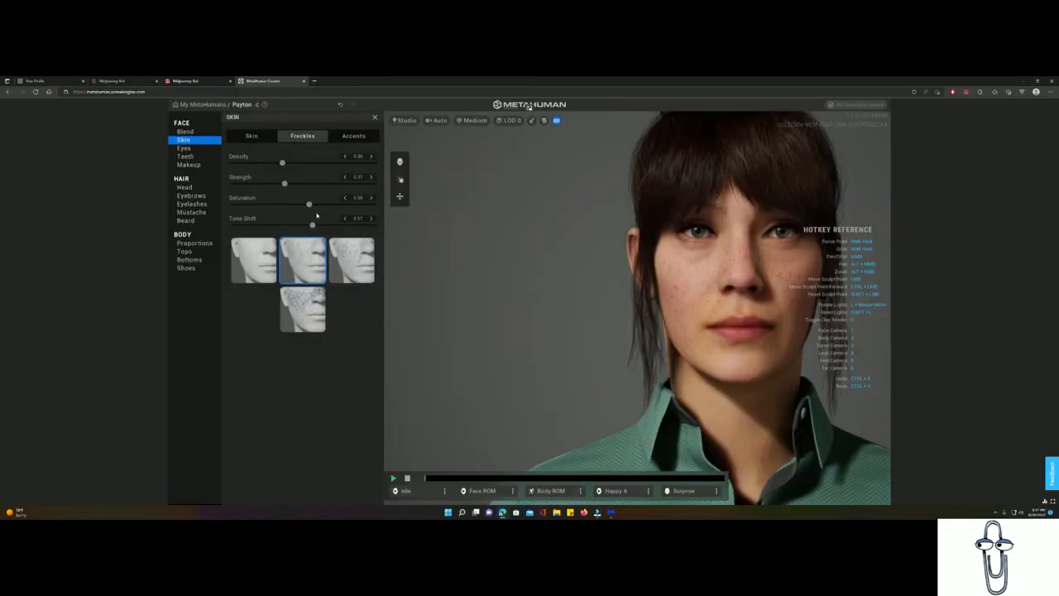
# - Increase the skin freckles and switch the character to a different emotion pose
pyautogui.moveTo(281, 162); pyautogui.dragTo(348, 162)
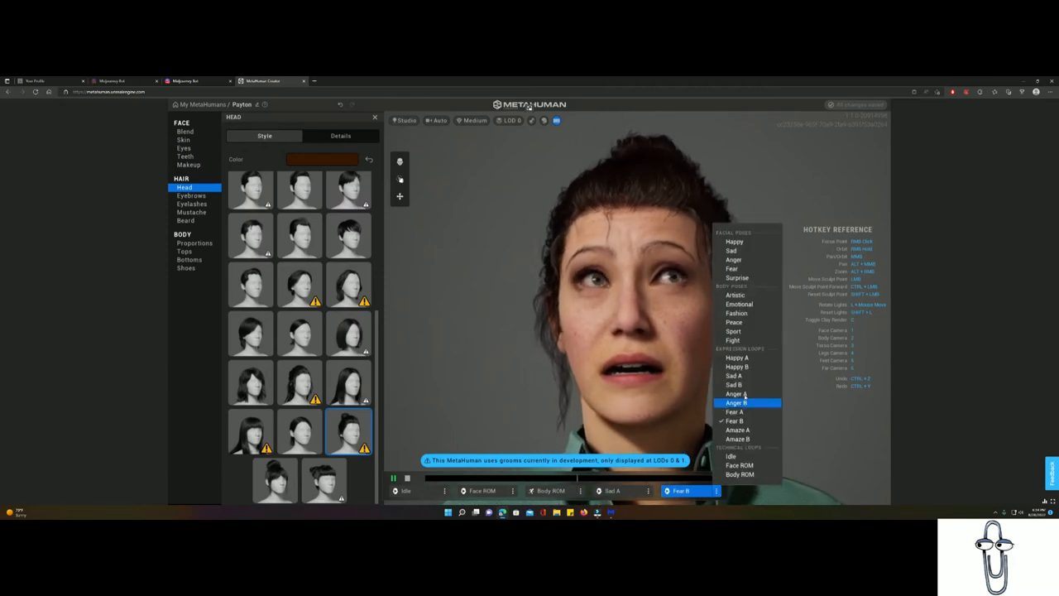
pyautogui.click(735, 394)
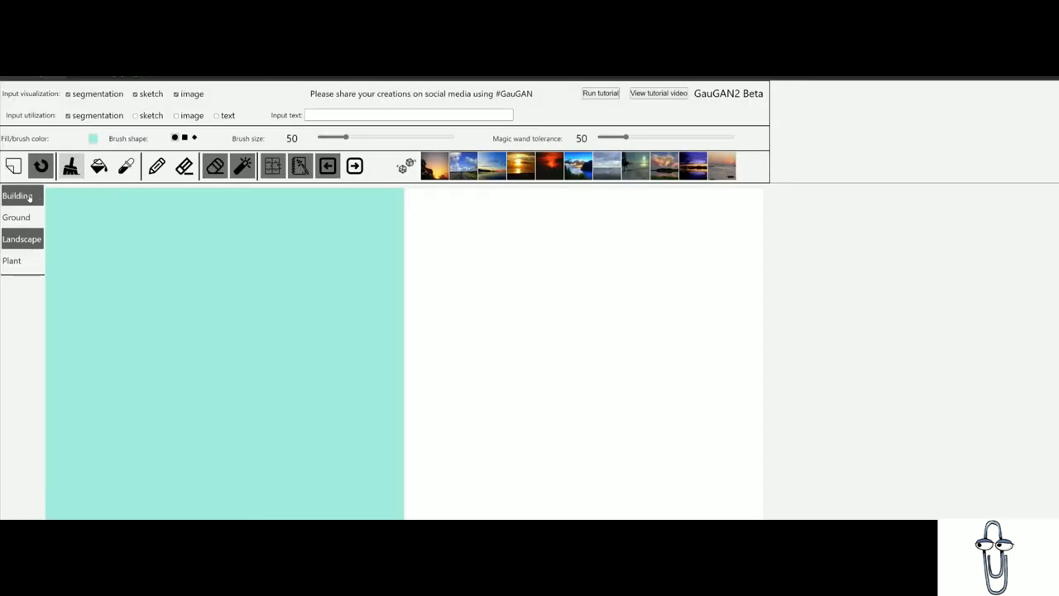
# - Choose the wall-stone building label and brush a stone-wall band across the canvas
pyautogui.click(17, 195)
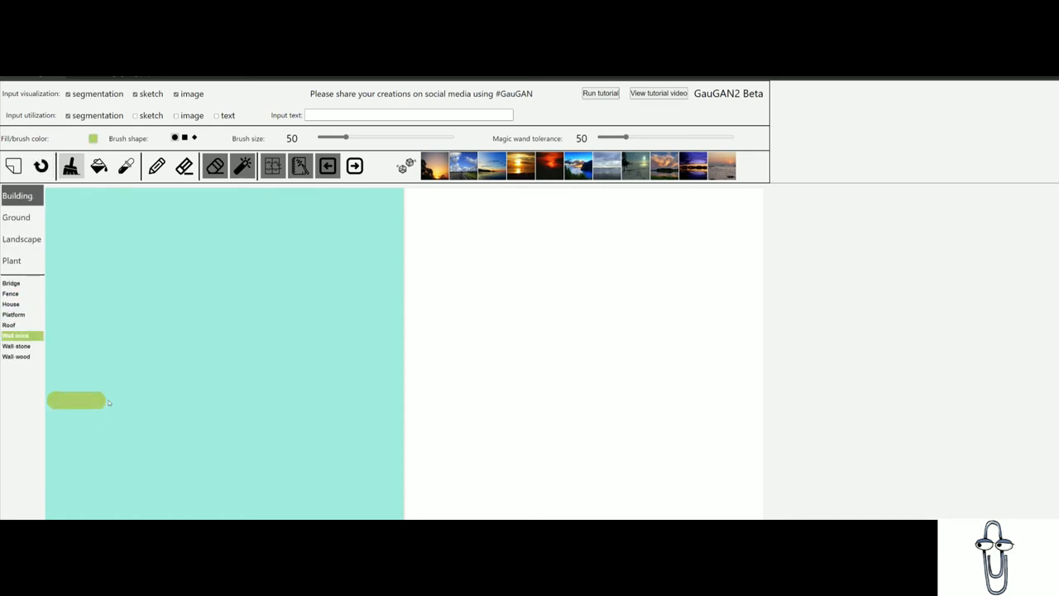
pyautogui.moveTo(76, 401); pyautogui.dragTo(397, 405)
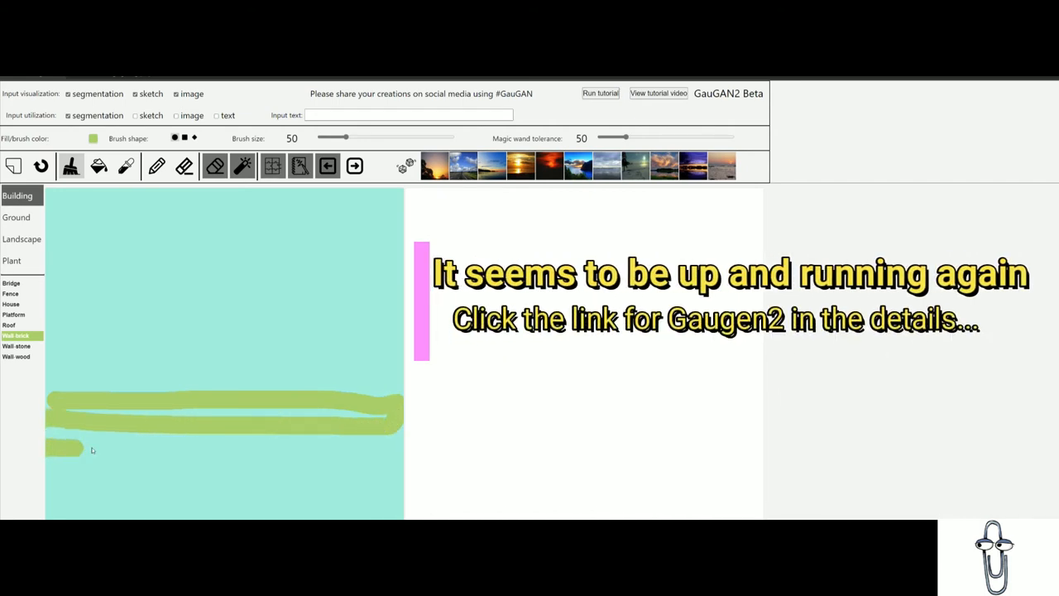
pyautogui.click(40, 165)
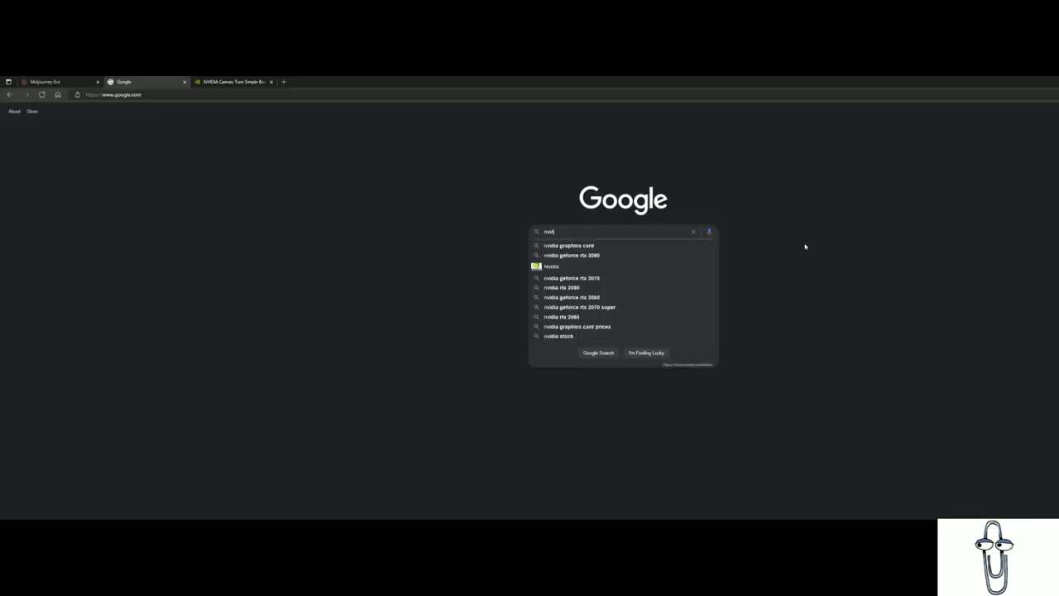
# - Search Google for 'nvidia canvas'
pyautogui.write('nvidia canvas')
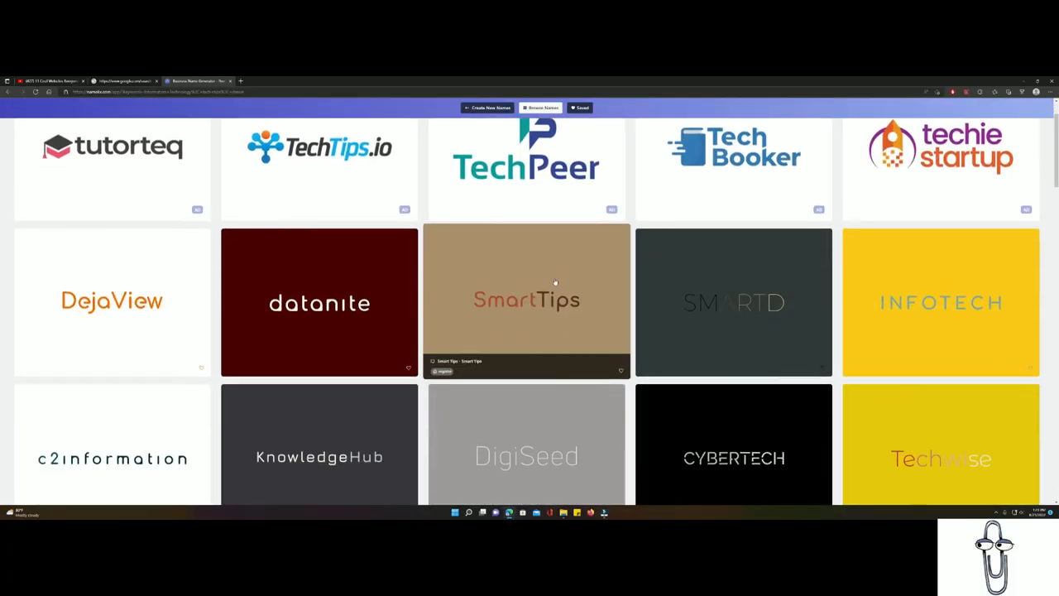
# - Scroll the logo grid and open the saved JustTheTipWithDaniel brand's logo variations
pyautogui.scroll(-3)
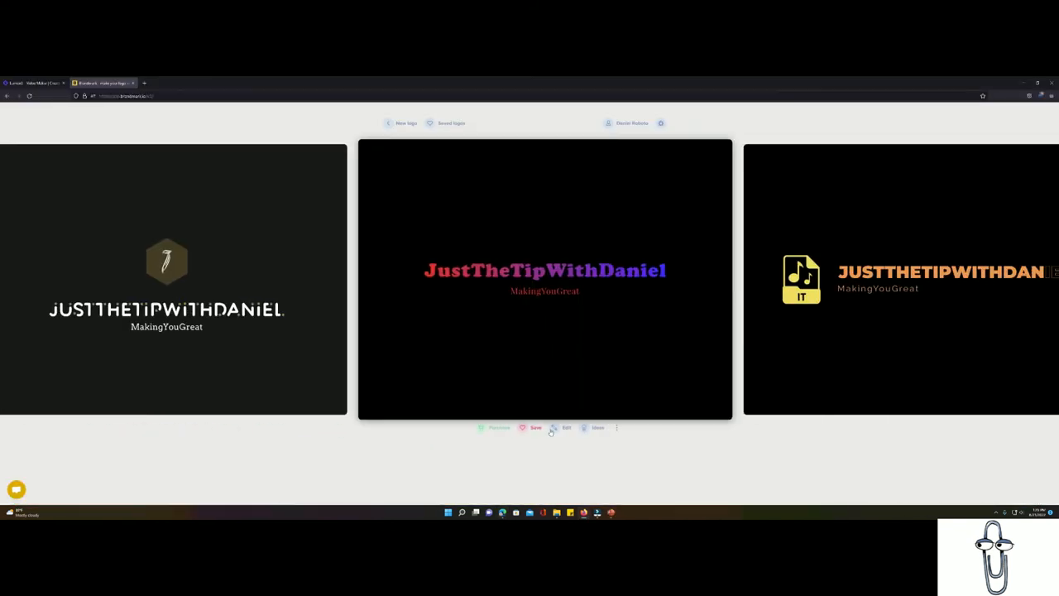
pyautogui.click(545, 278)
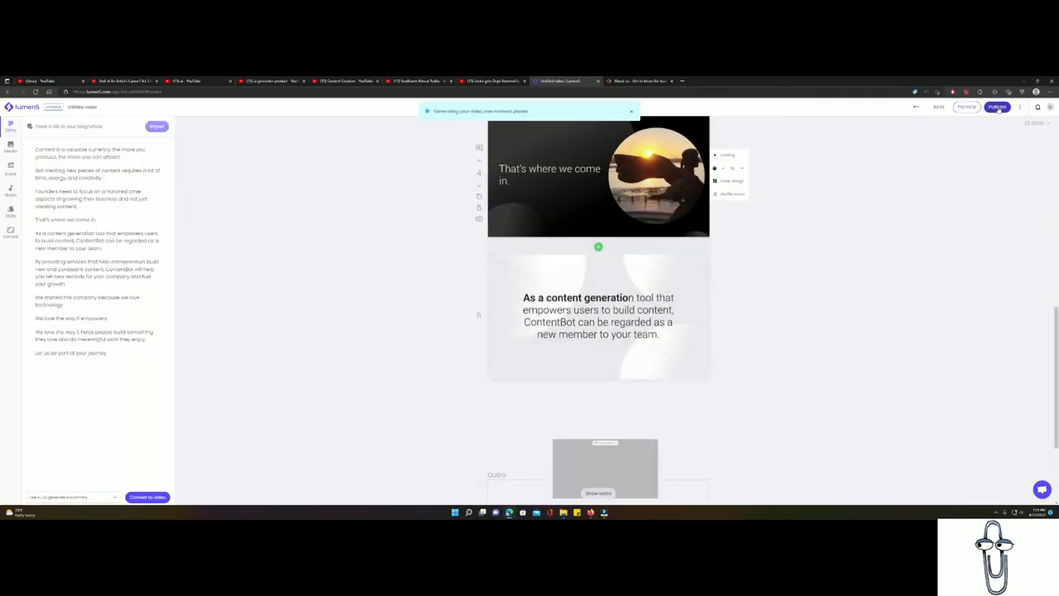
# - Preview the Untitled video, seek through it, then open another script project in the editor
pyautogui.click(967, 106)
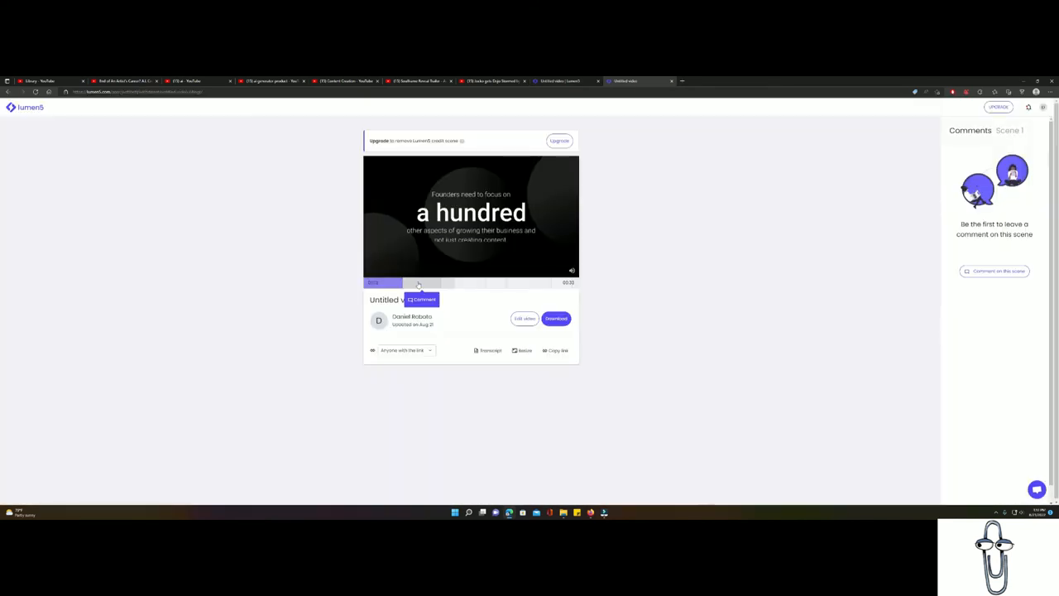
pyautogui.click(447, 282)
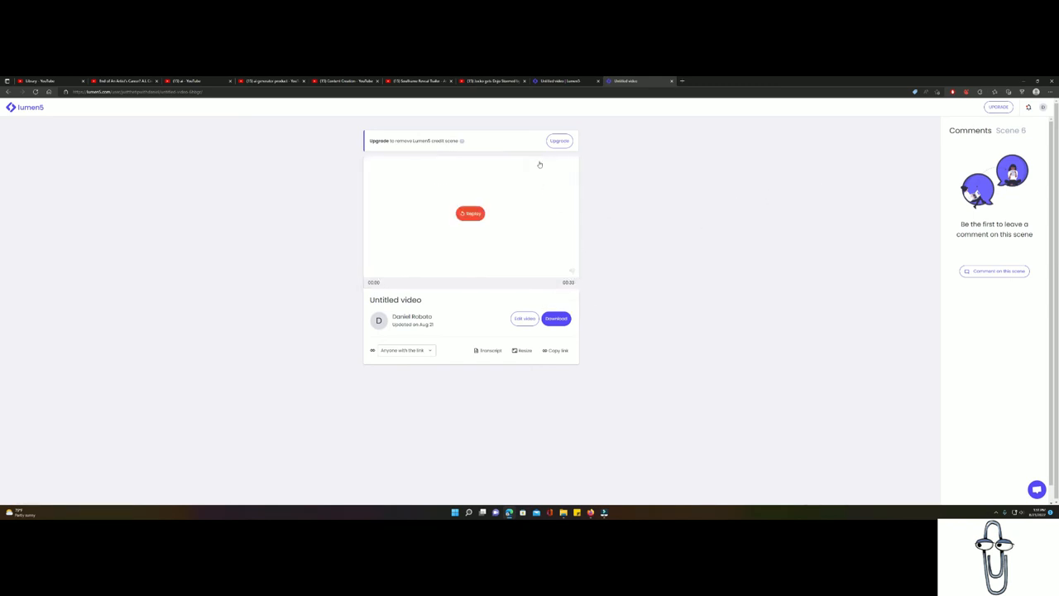
pyautogui.click(525, 318)
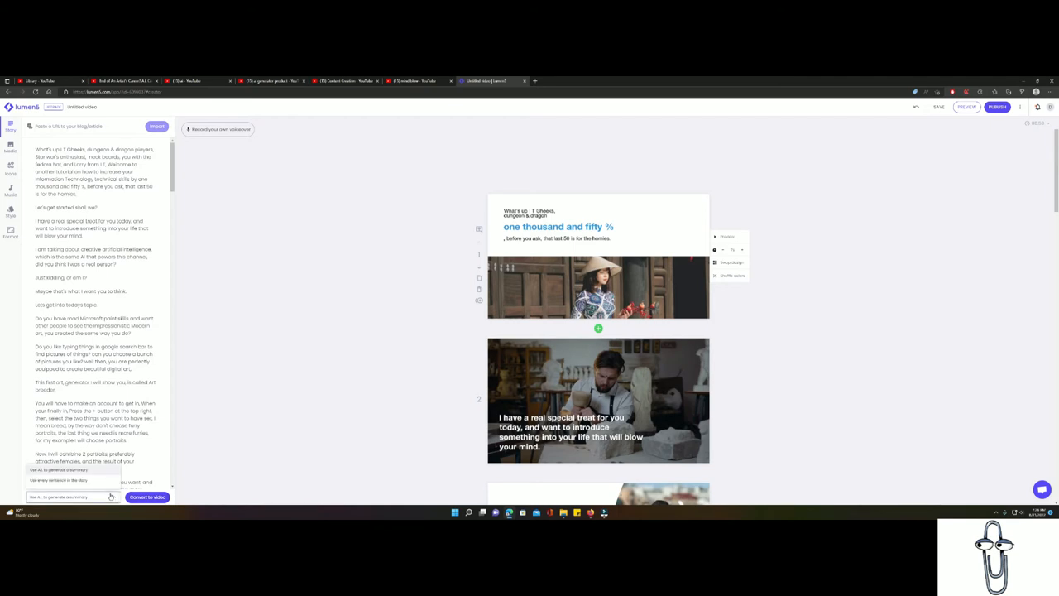